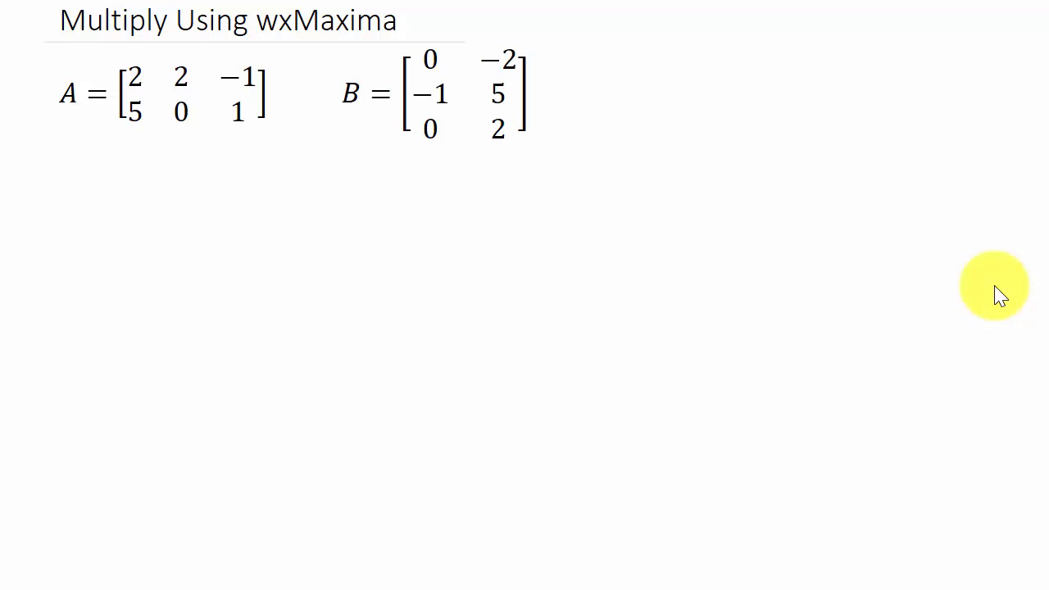
pyautogui.moveTo(505, 183)
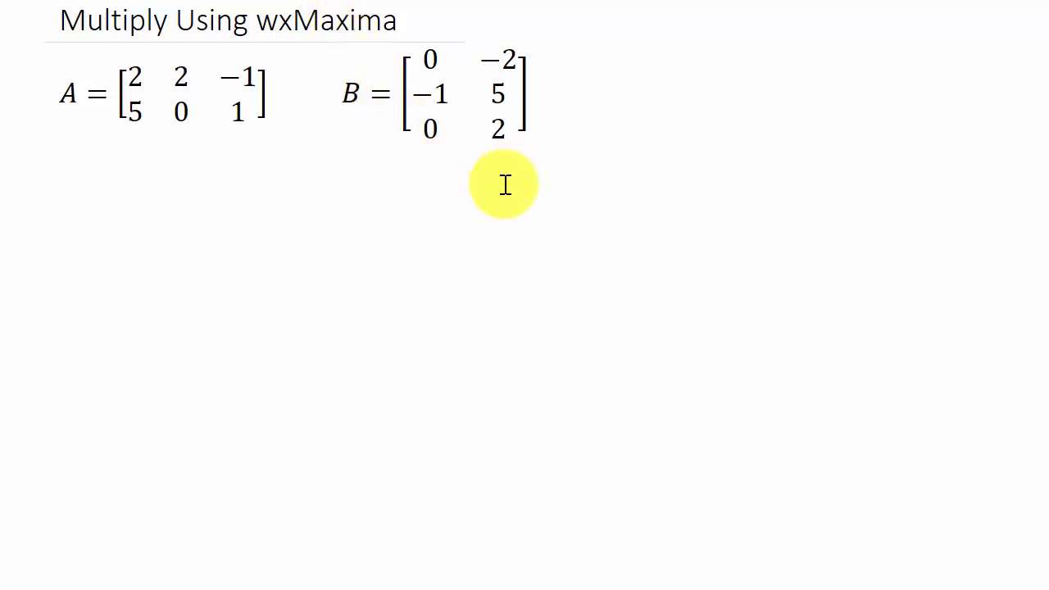
pyautogui.moveTo(512, 18)
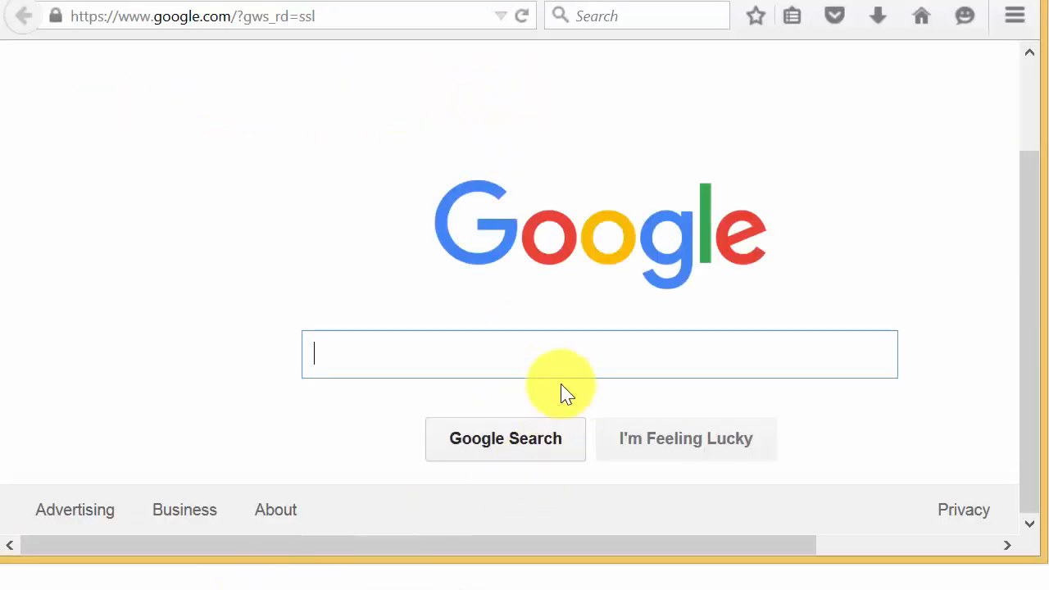
# Search Google for wxmaxima and land on the wxMaxima project homepage
pyautogui.write('wxmaxima')
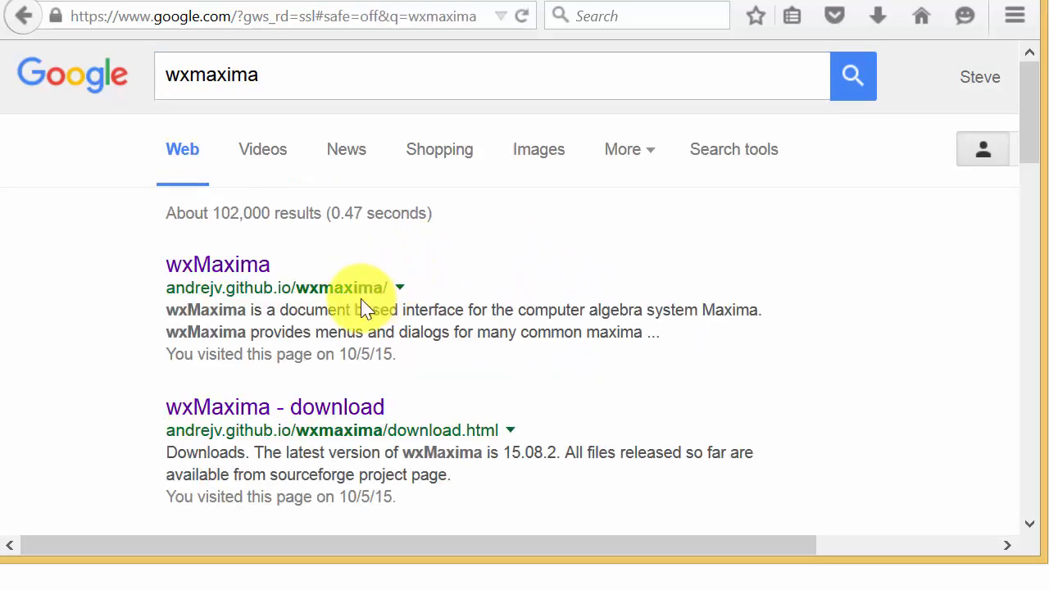
pyautogui.click(218, 264)
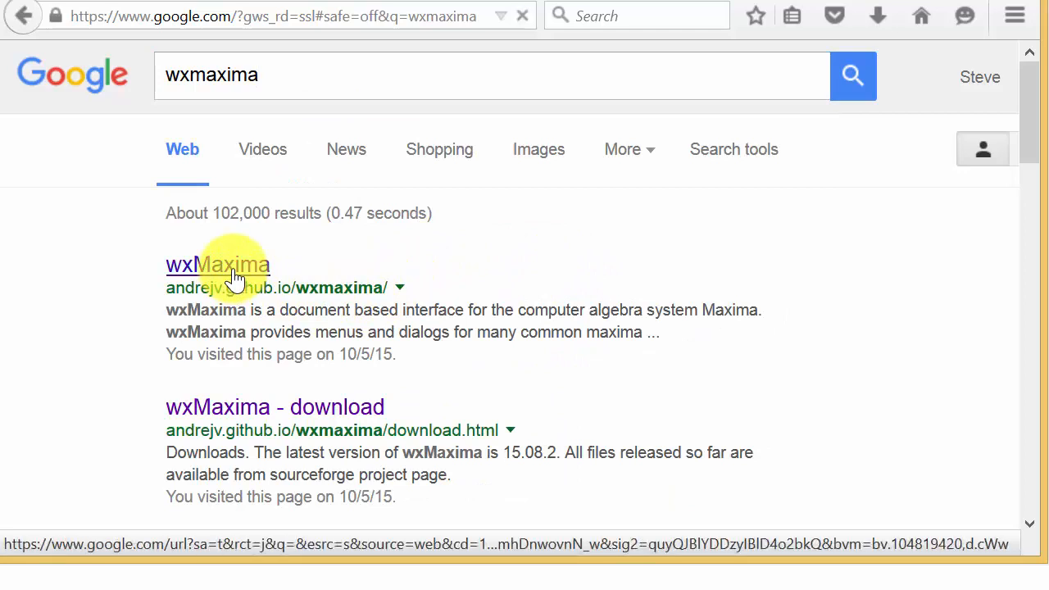
pyautogui.click(216, 265)
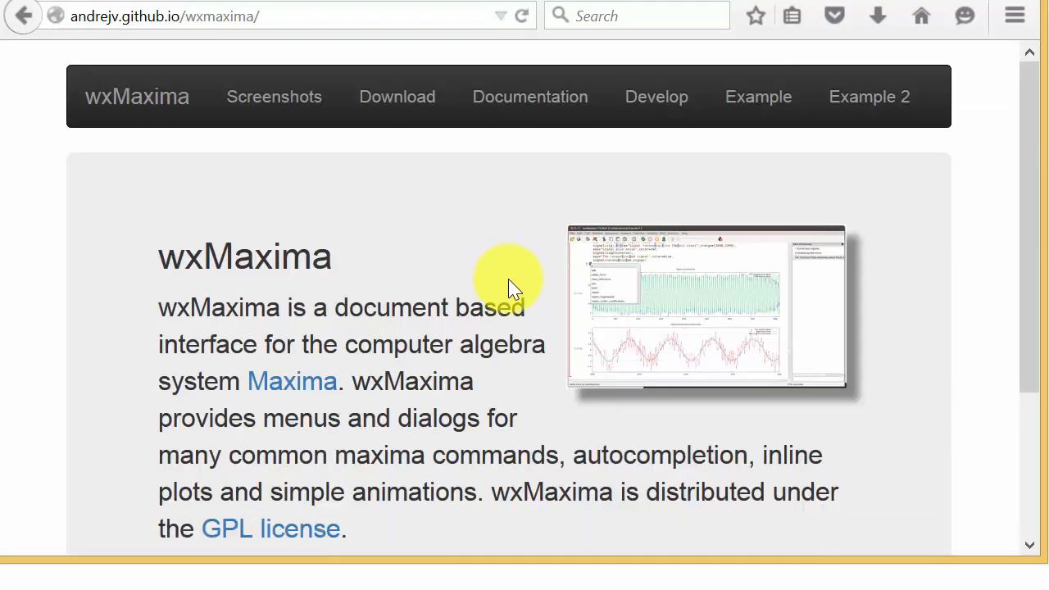
pyautogui.scroll(-3)
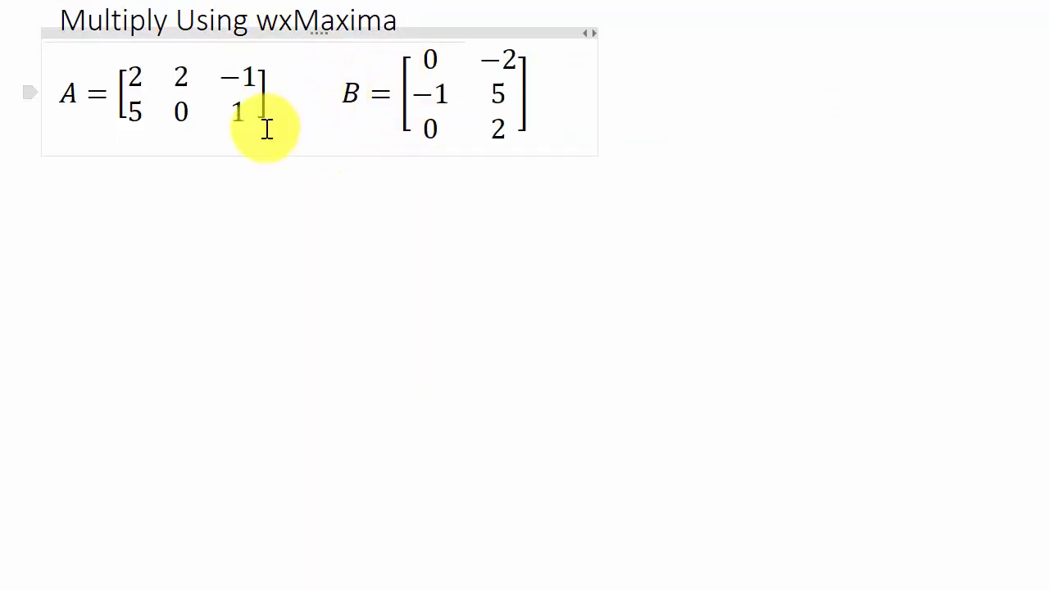
pyautogui.moveTo(216, 90)
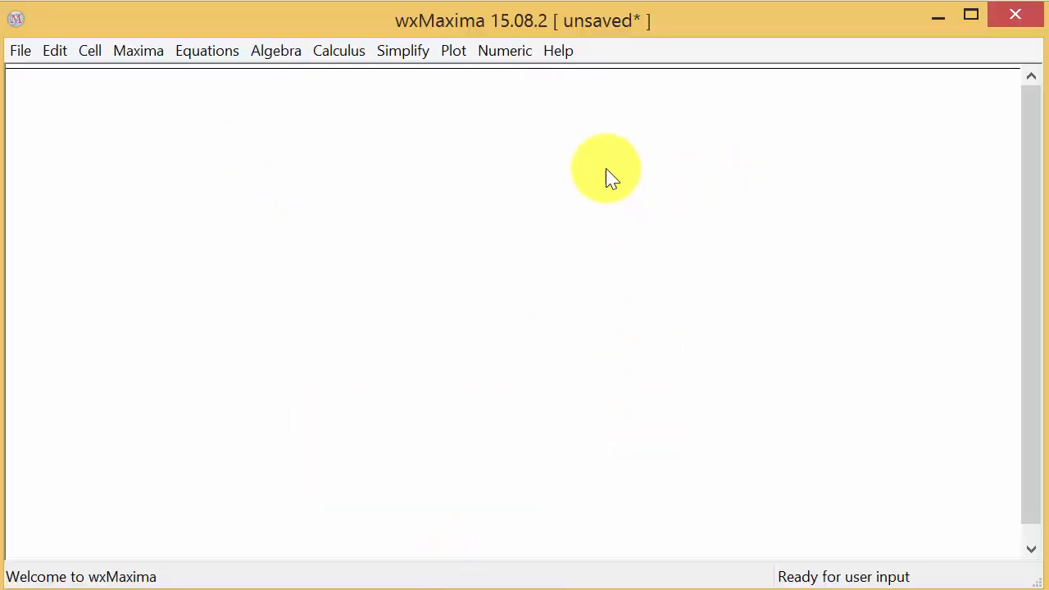
pyautogui.moveTo(369, 132)
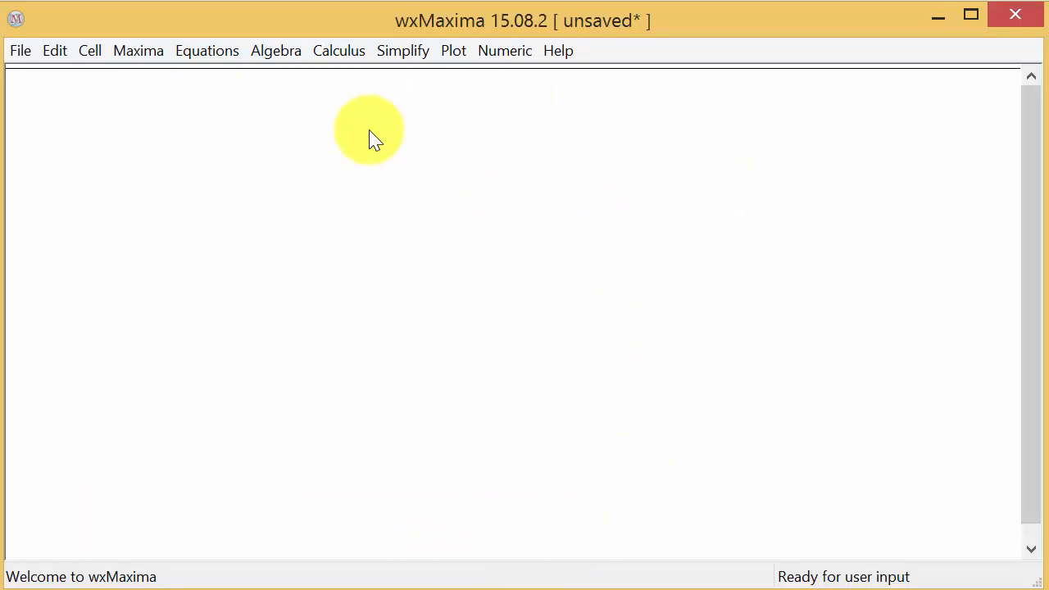
pyautogui.moveTo(136, 115)
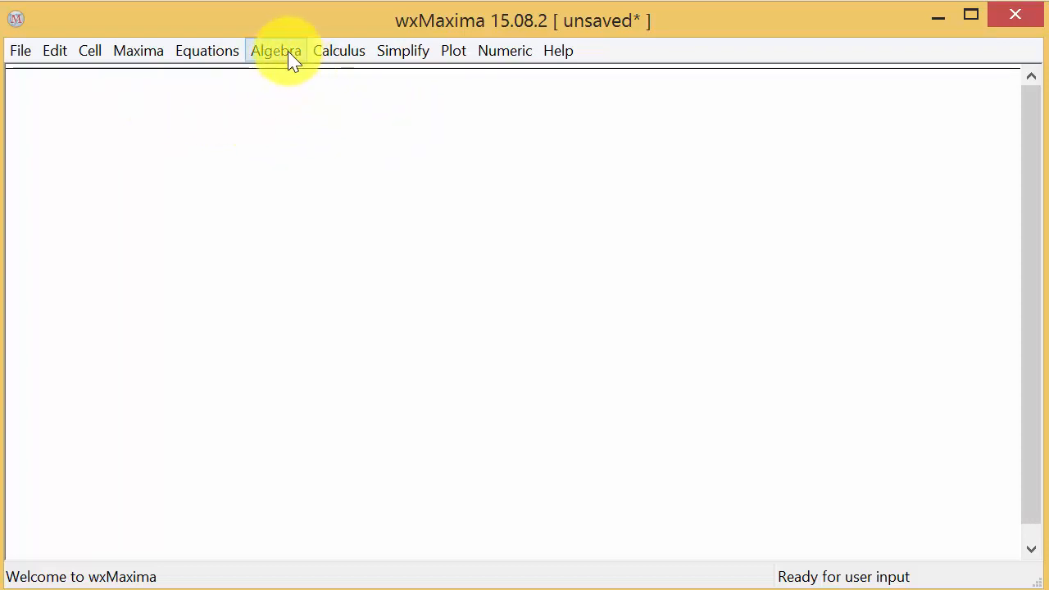
# Via Algebra > Enter Matrix, prepare a general 2-row, 3-column matrix named A
pyautogui.click(276, 49)
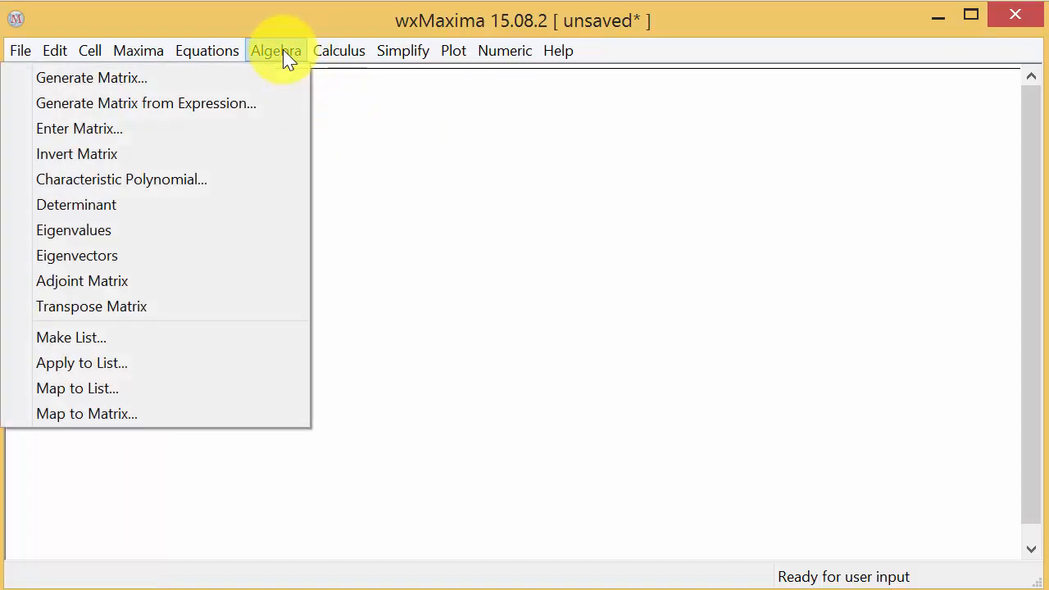
pyautogui.moveTo(123, 135)
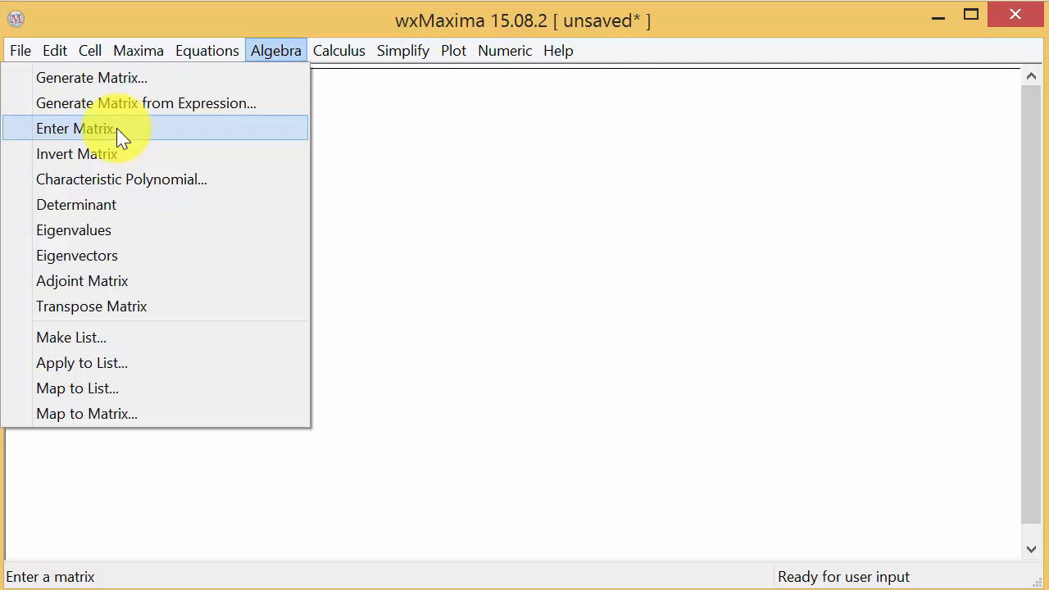
pyautogui.click(76, 128)
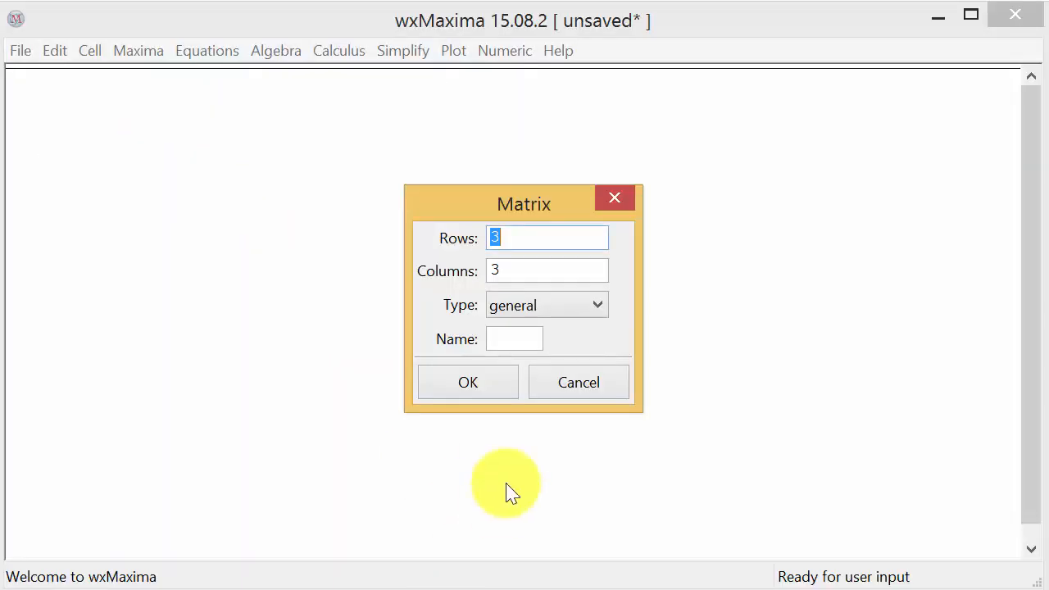
pyautogui.write('2')
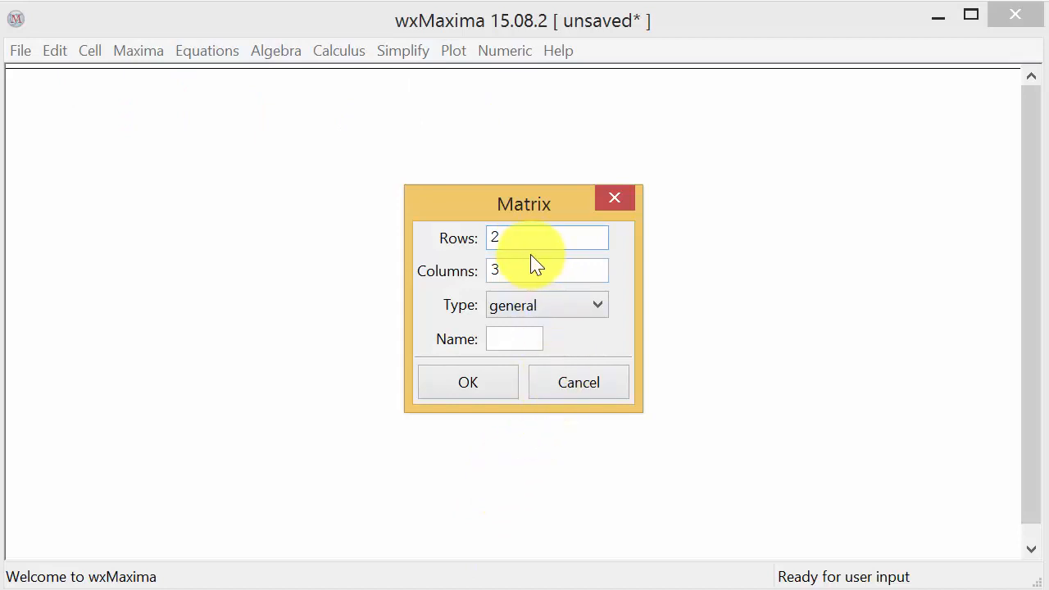
pyautogui.click(547, 271)
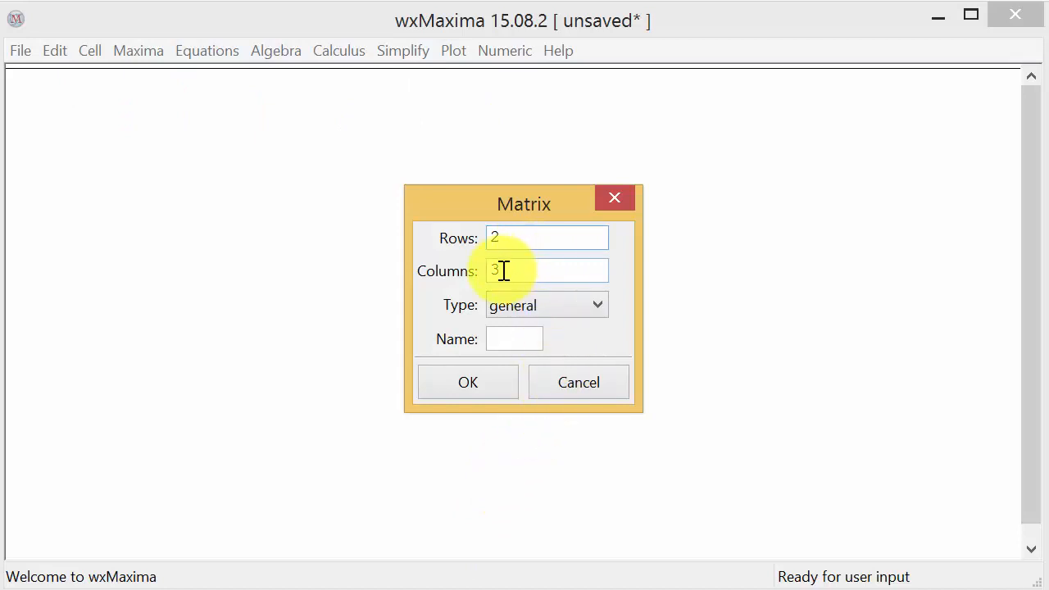
pyautogui.click(515, 338)
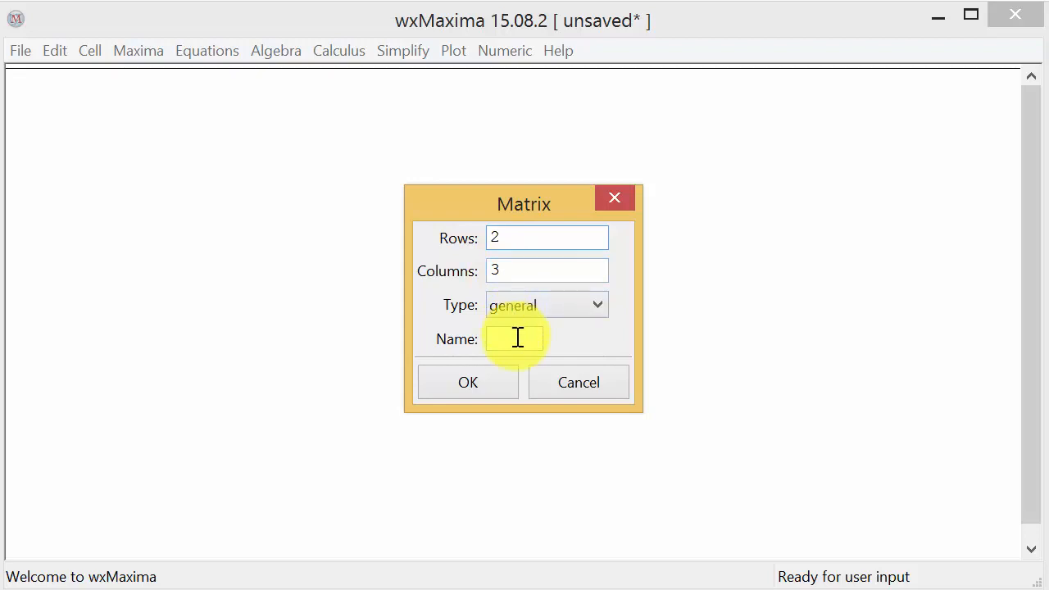
pyautogui.click(517, 338)
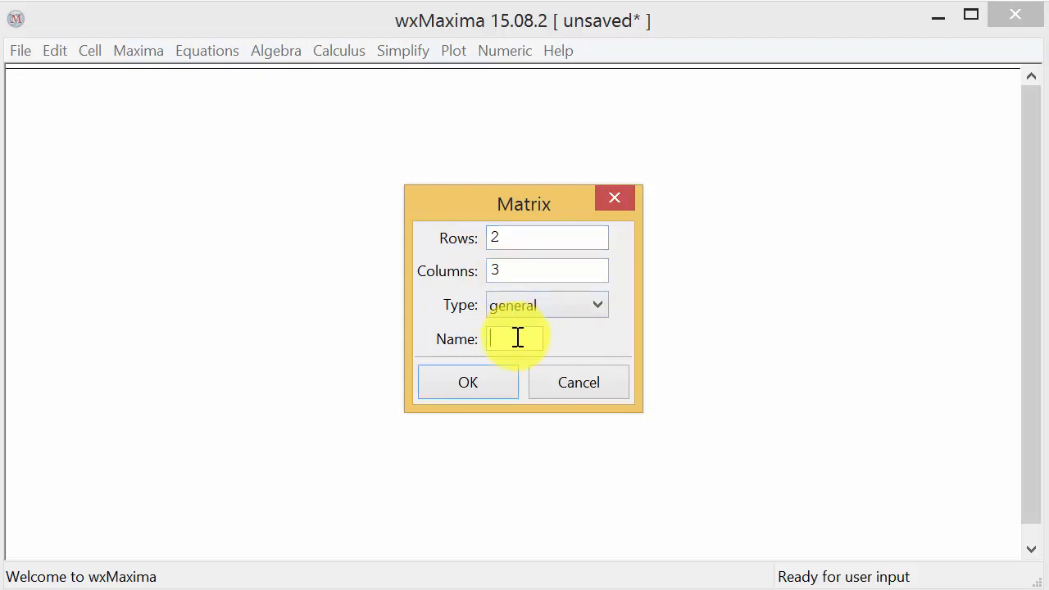
pyautogui.write('A')
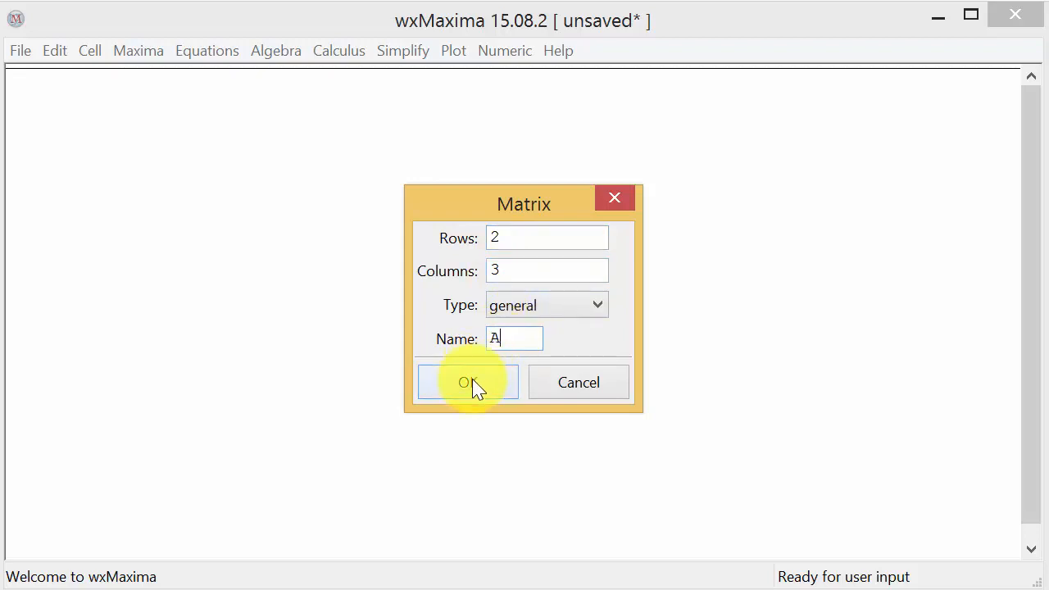
# Fill A with rows [2, 2, -1] and [5, 0, 1] and add it to the worksheet
pyautogui.click(466, 382)
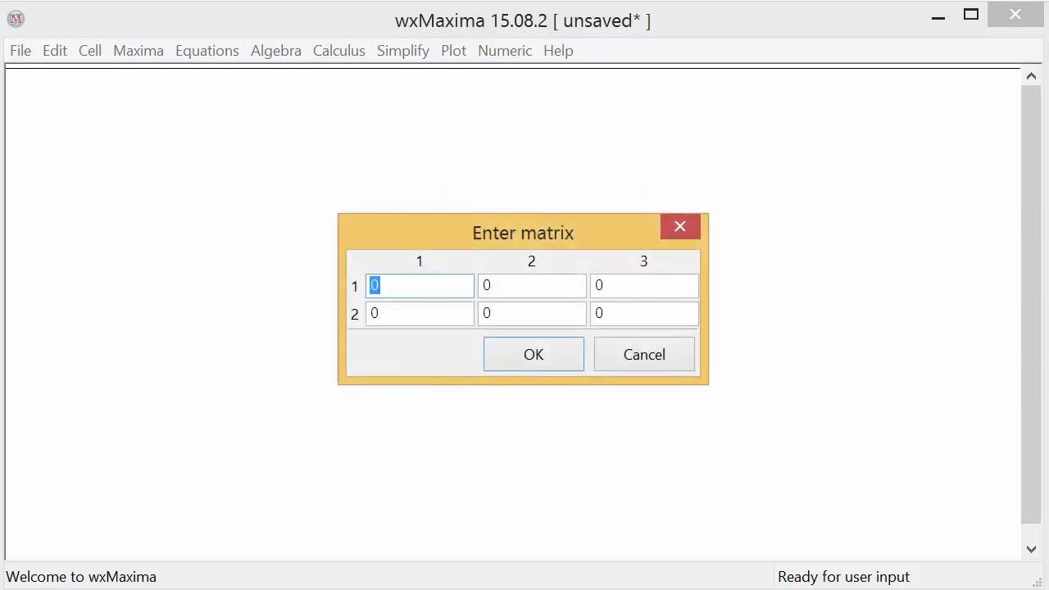
pyautogui.write('2')
pyautogui.click(420, 313)
pyautogui.write('5')
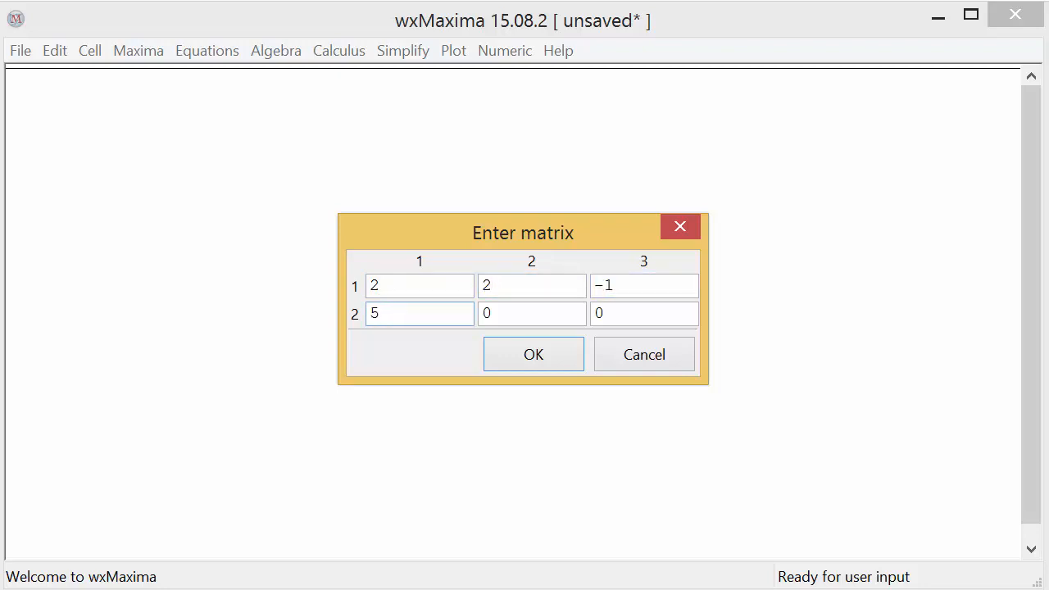
pyautogui.click(644, 313)
pyautogui.write('1')
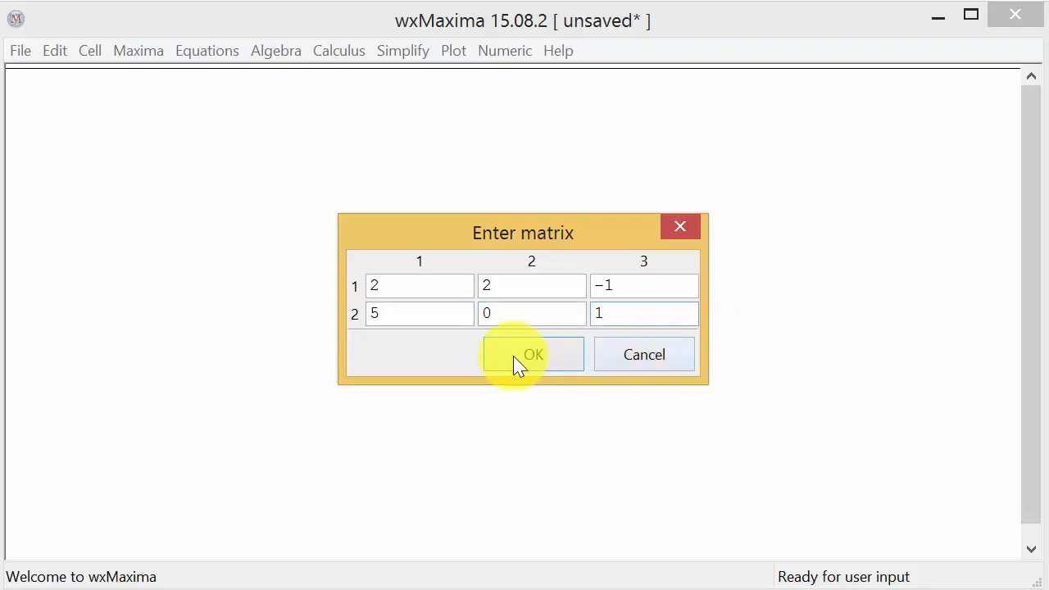
pyautogui.click(531, 354)
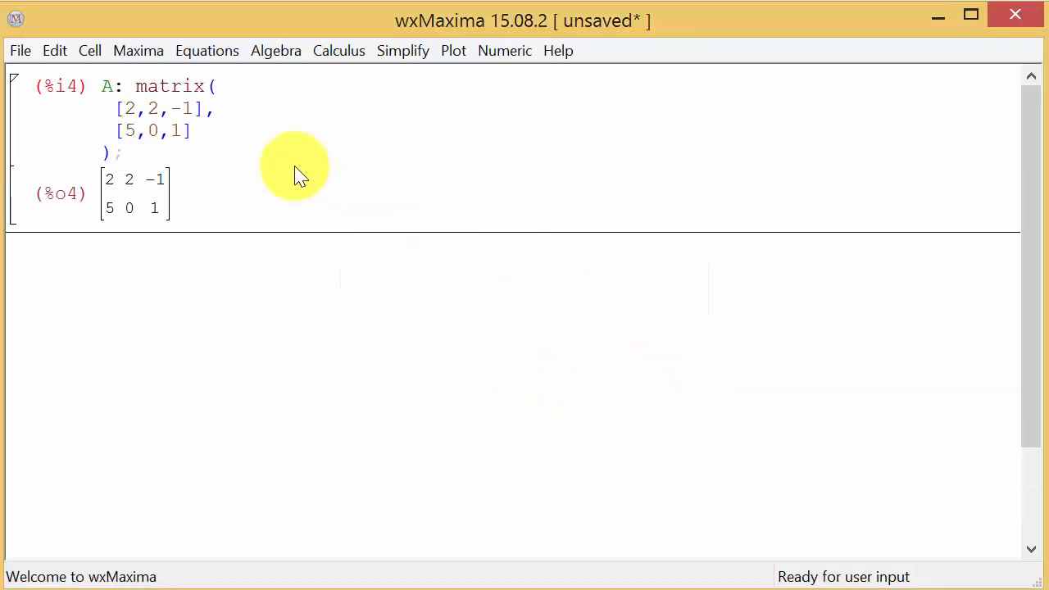
pyautogui.moveTo(112, 98)
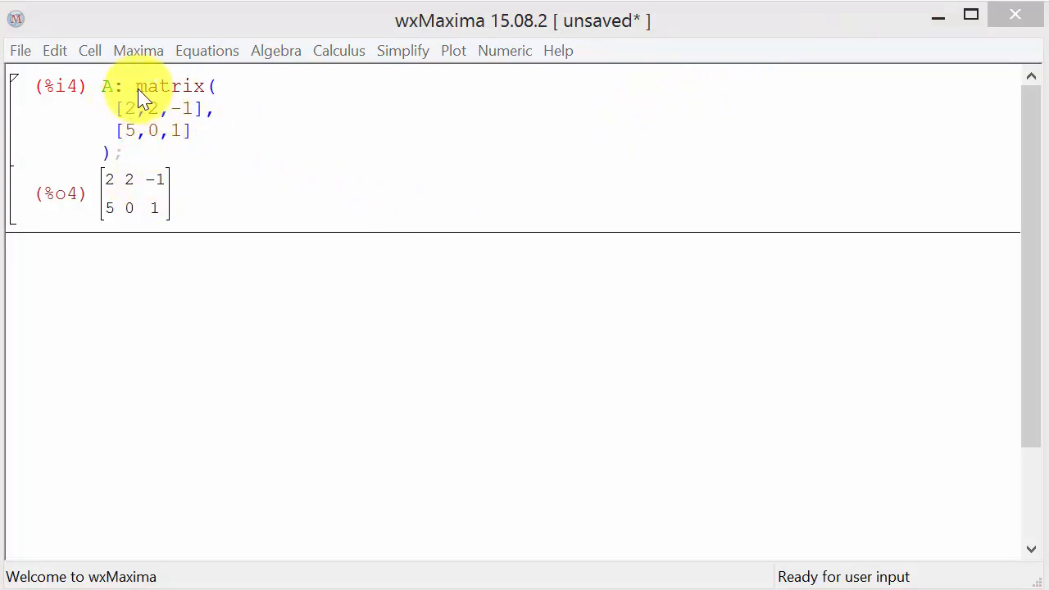
pyautogui.moveTo(292, 57)
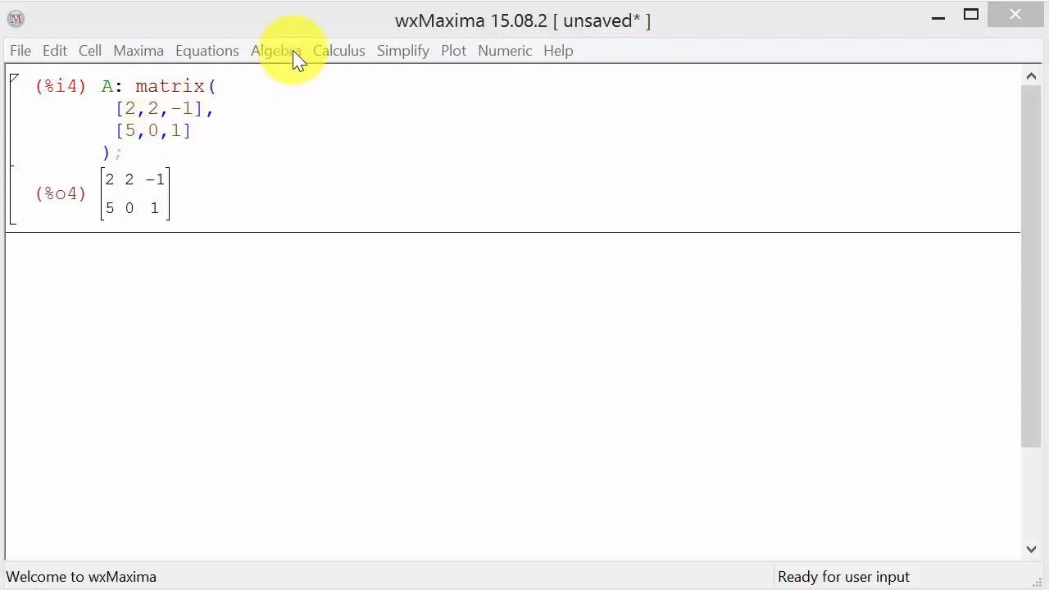
pyautogui.moveTo(168, 114)
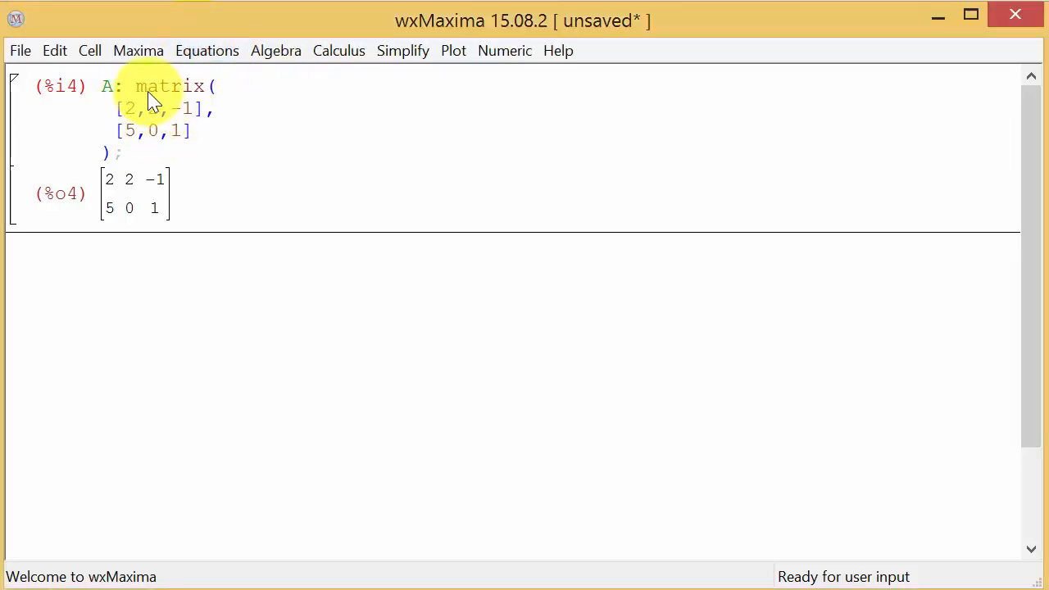
pyautogui.moveTo(161, 131)
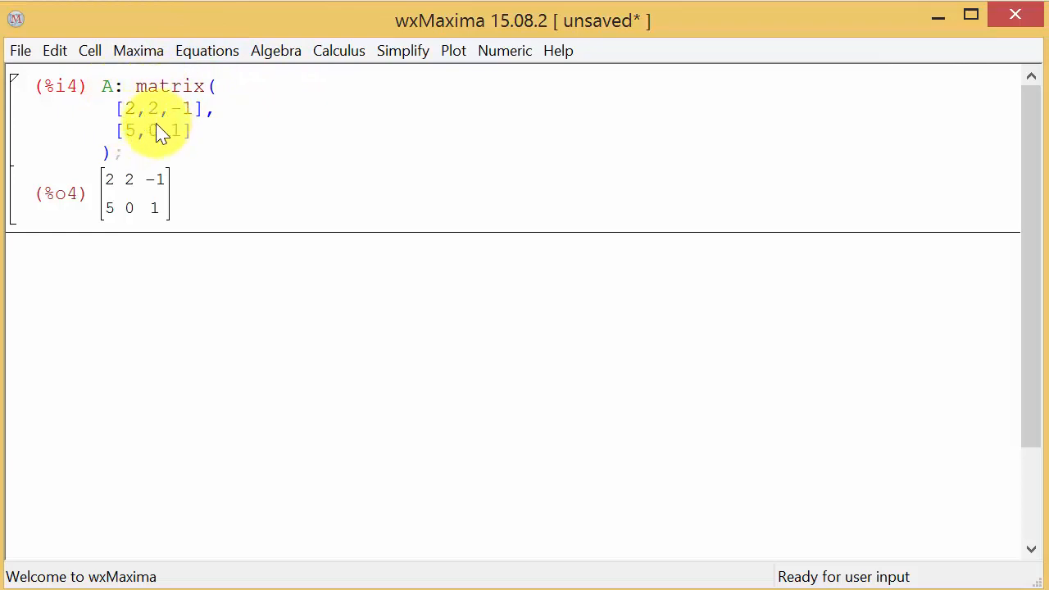
pyautogui.moveTo(135, 156)
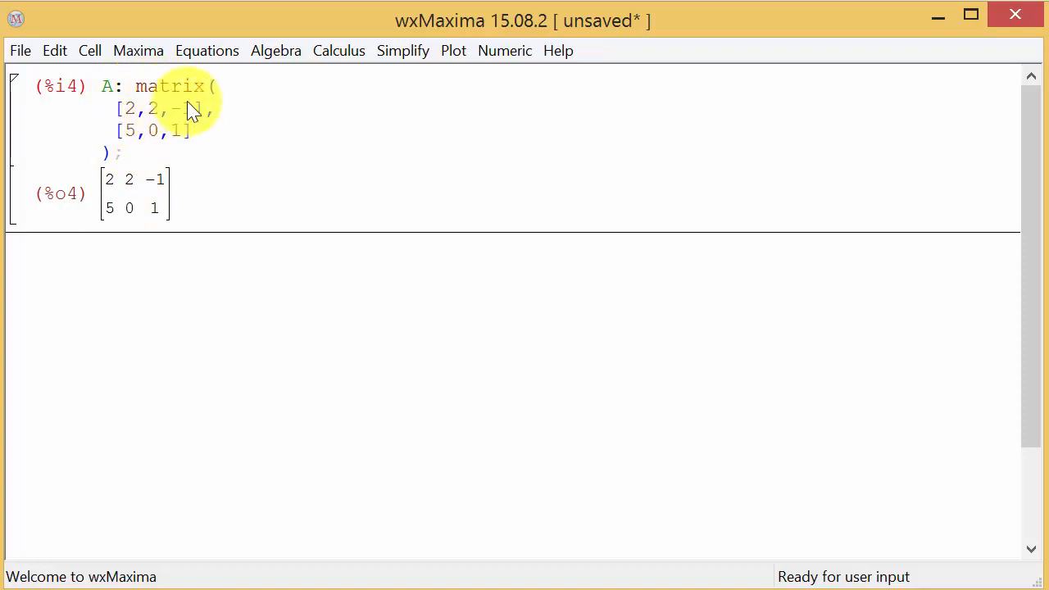
pyautogui.moveTo(160, 134)
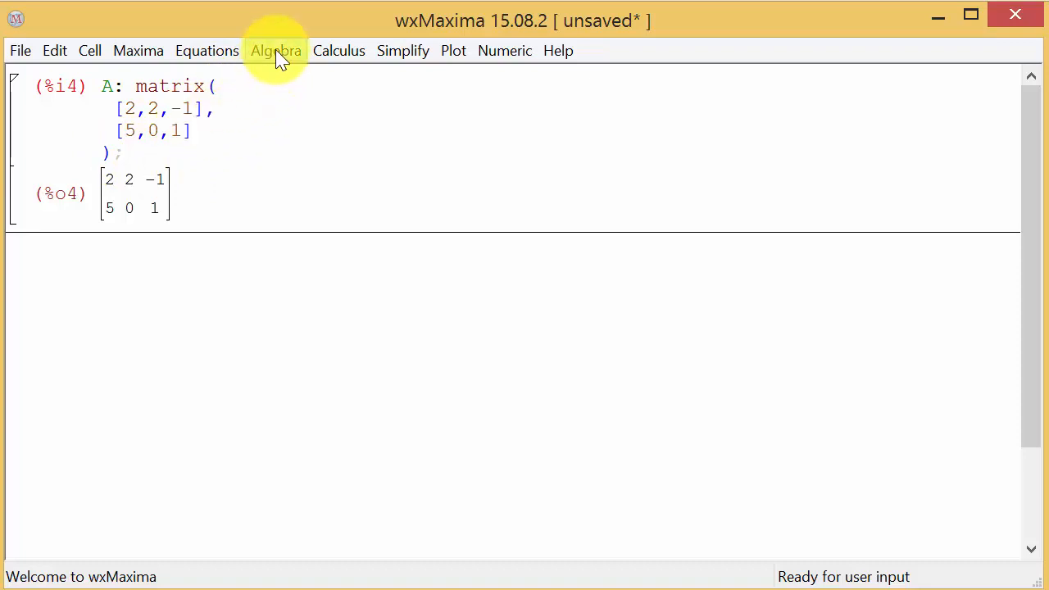
# Via Algebra > Enter Matrix, prepare a 3-row, 2-column matrix named B and reach its value grid
pyautogui.click(276, 49)
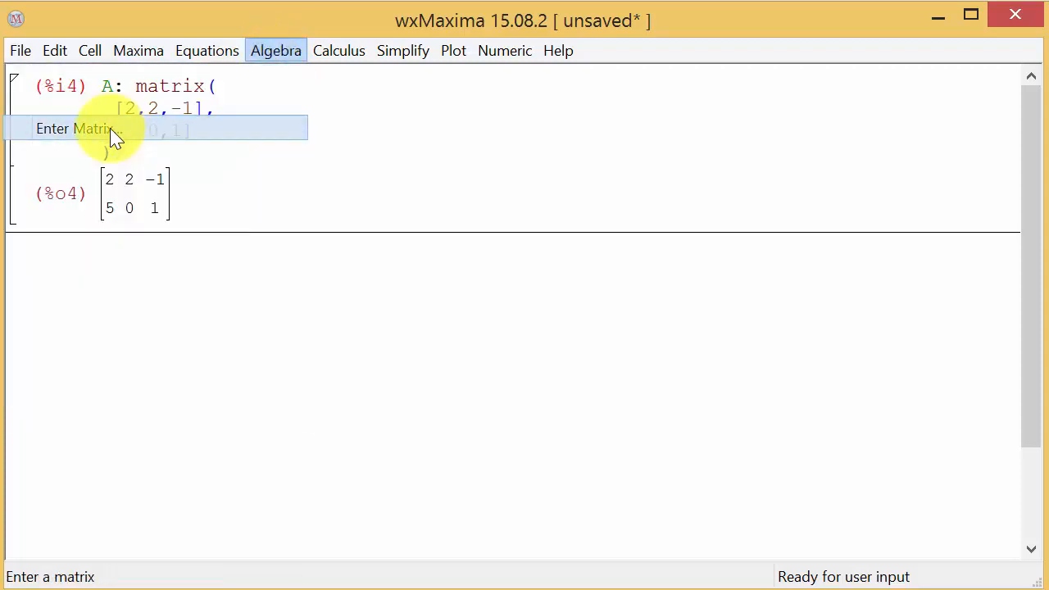
pyautogui.click(74, 128)
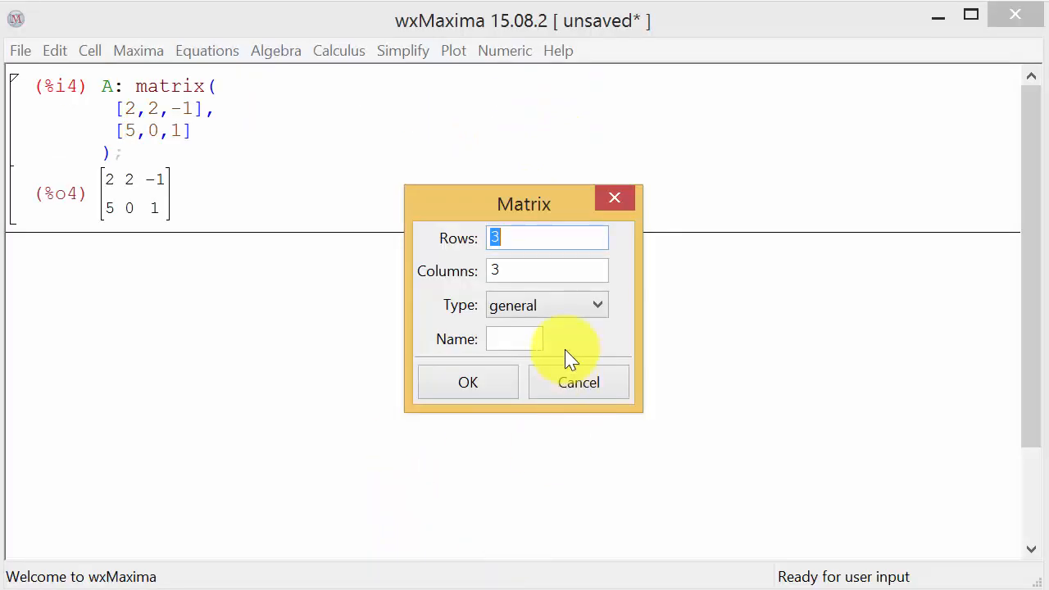
pyautogui.click(548, 271)
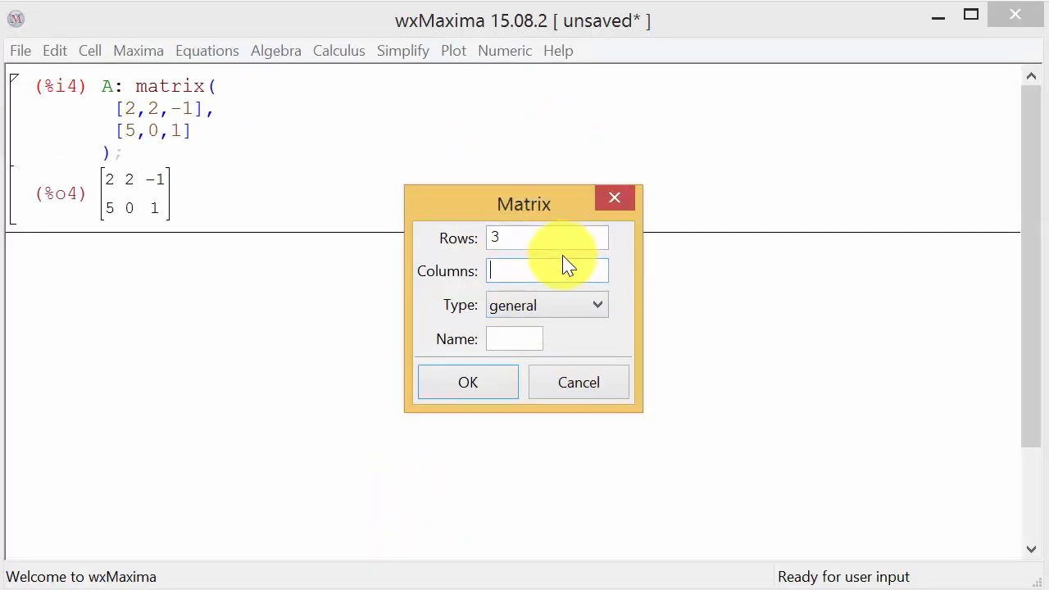
pyautogui.write('2')
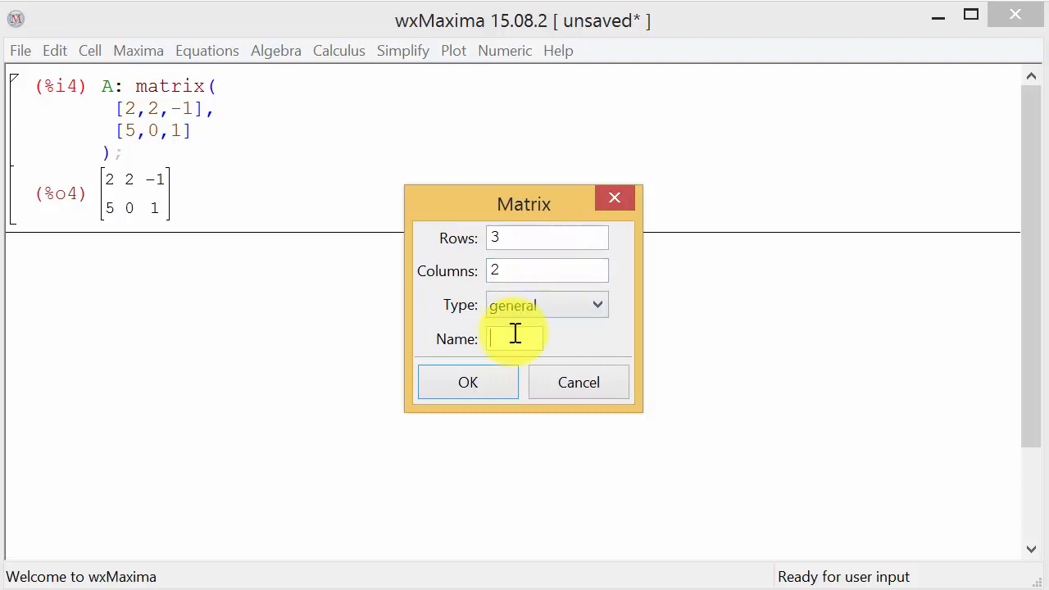
pyautogui.write('B')
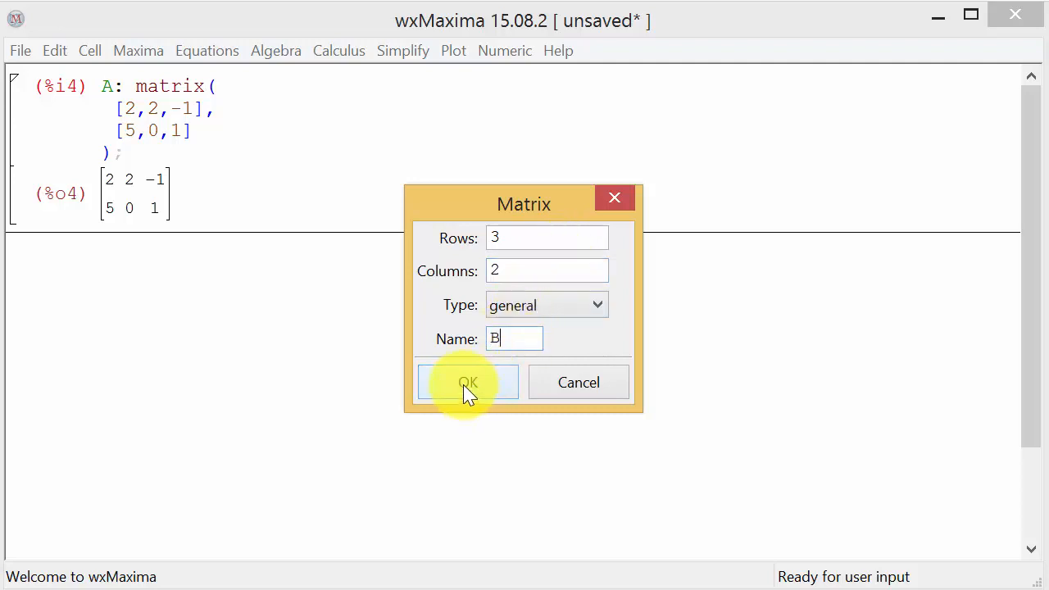
pyautogui.click(469, 382)
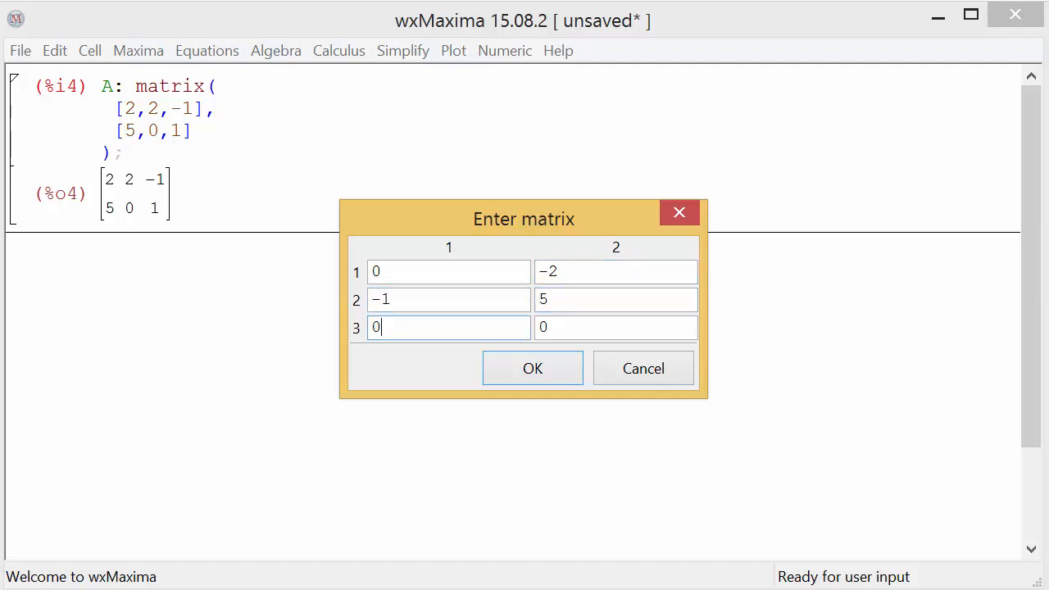
# Fill B with rows [0, -2], [-1, 5], [0, 2] and add it to the worksheet as %o5
pyautogui.write('2')
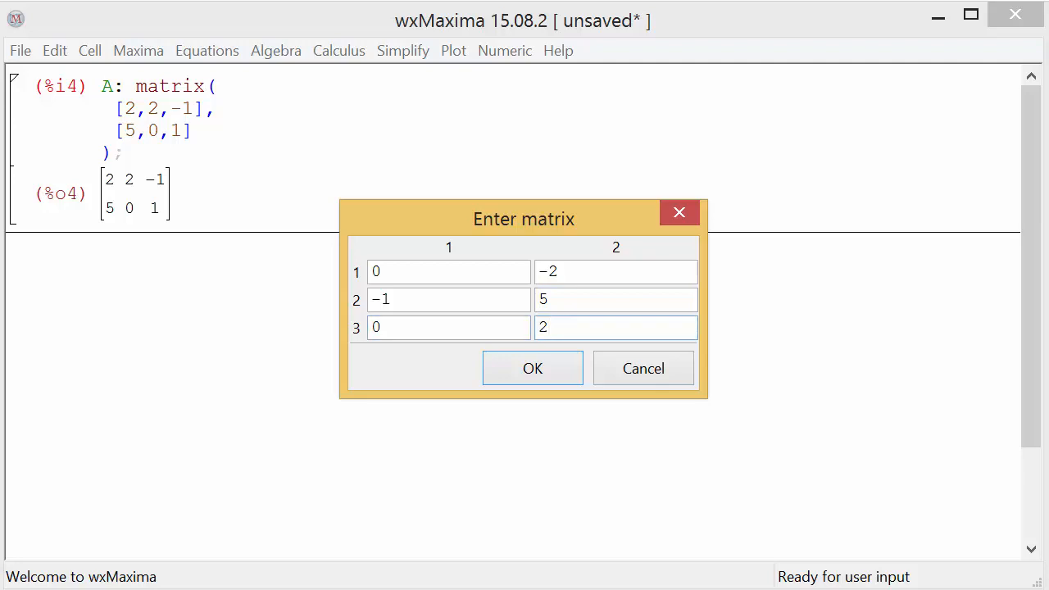
pyautogui.click(531, 367)
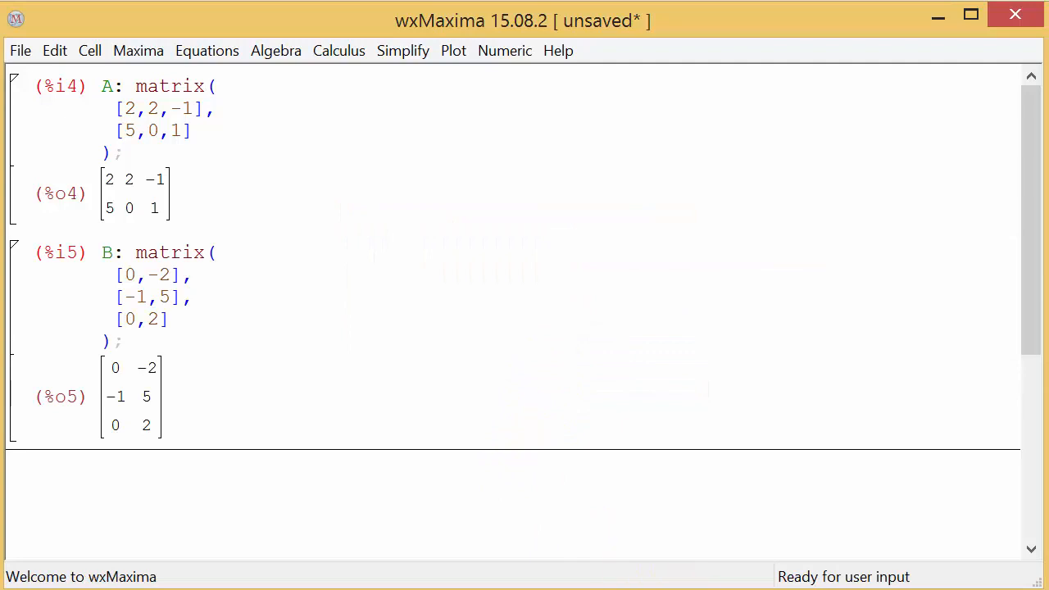
pyautogui.moveTo(827, 495)
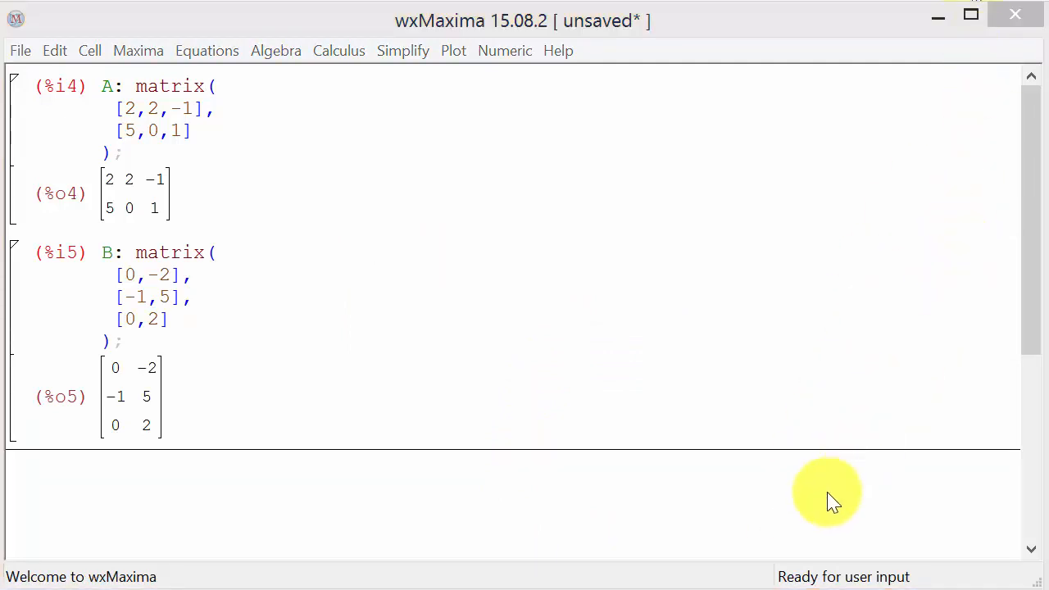
pyautogui.moveTo(730, 577)
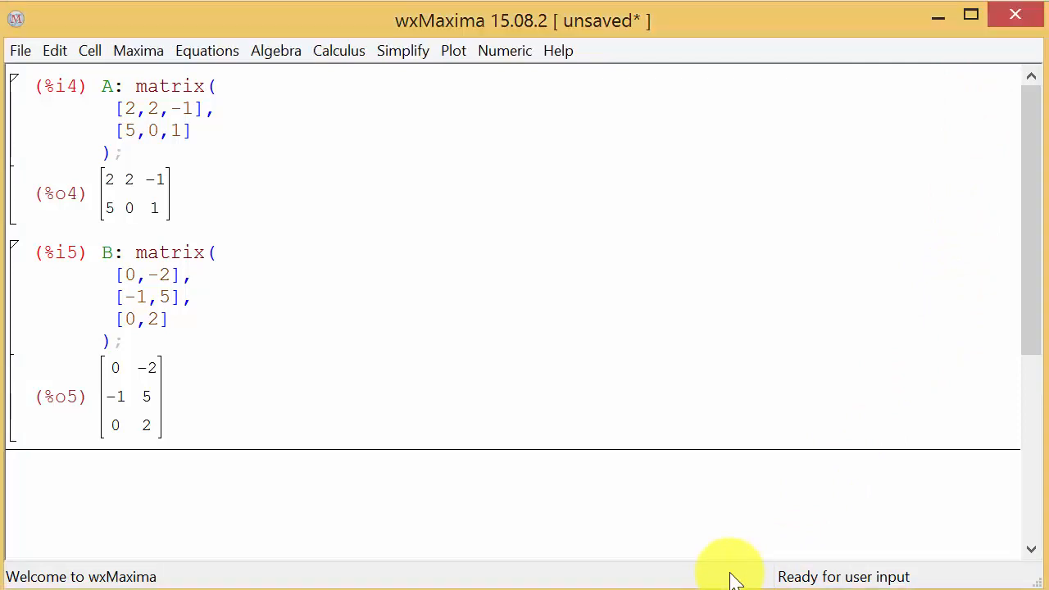
# Evaluate A.B (correcting a mistyped *) to get the 2×2 product [-2, 4], [0, -8]
pyautogui.write('A')
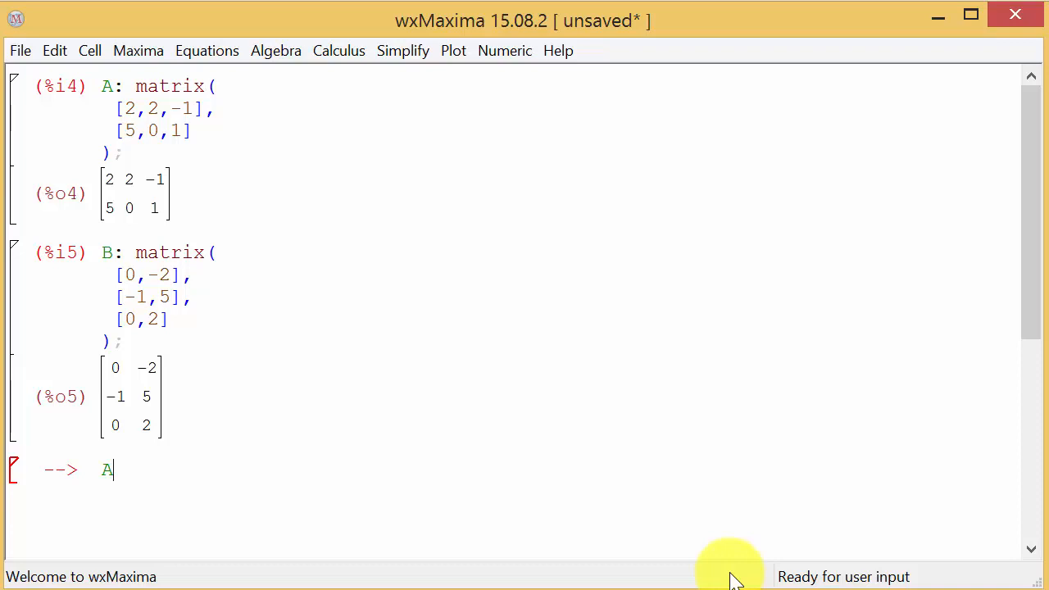
pyautogui.write('*')
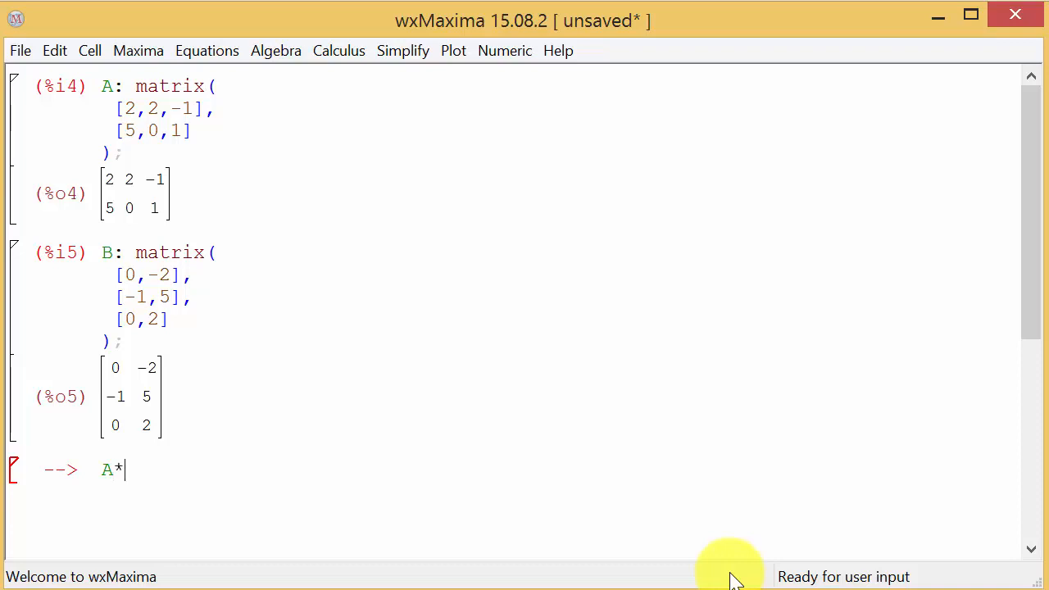
pyautogui.press('Backspace')
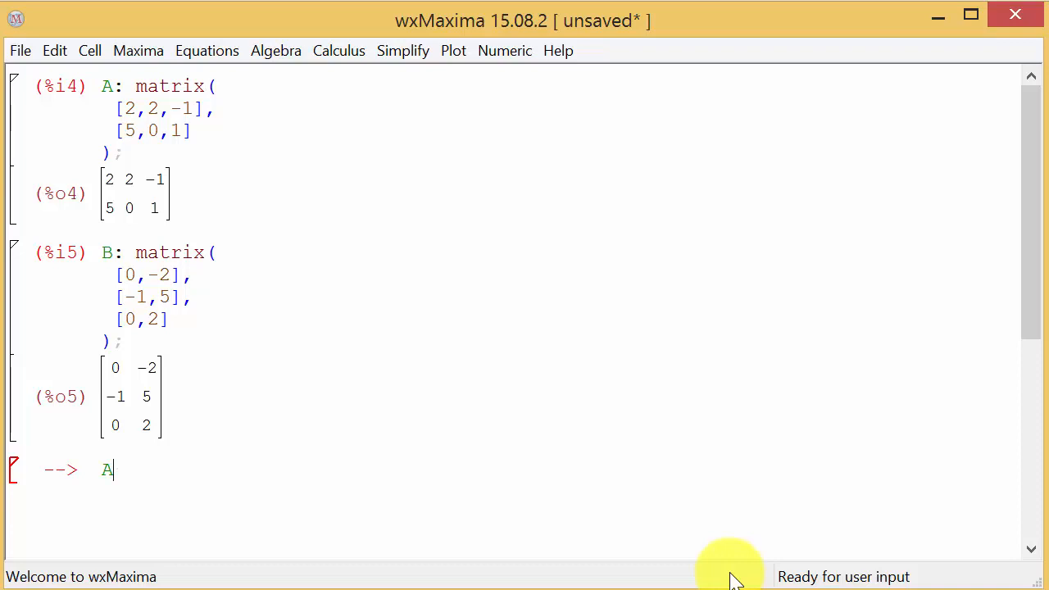
pyautogui.write('.')
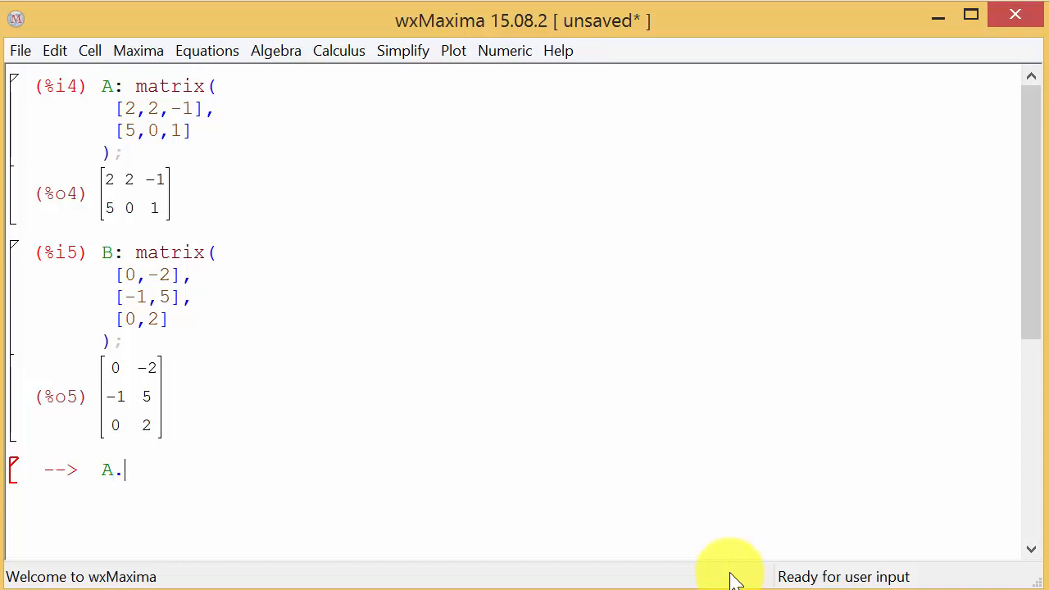
pyautogui.write('B')
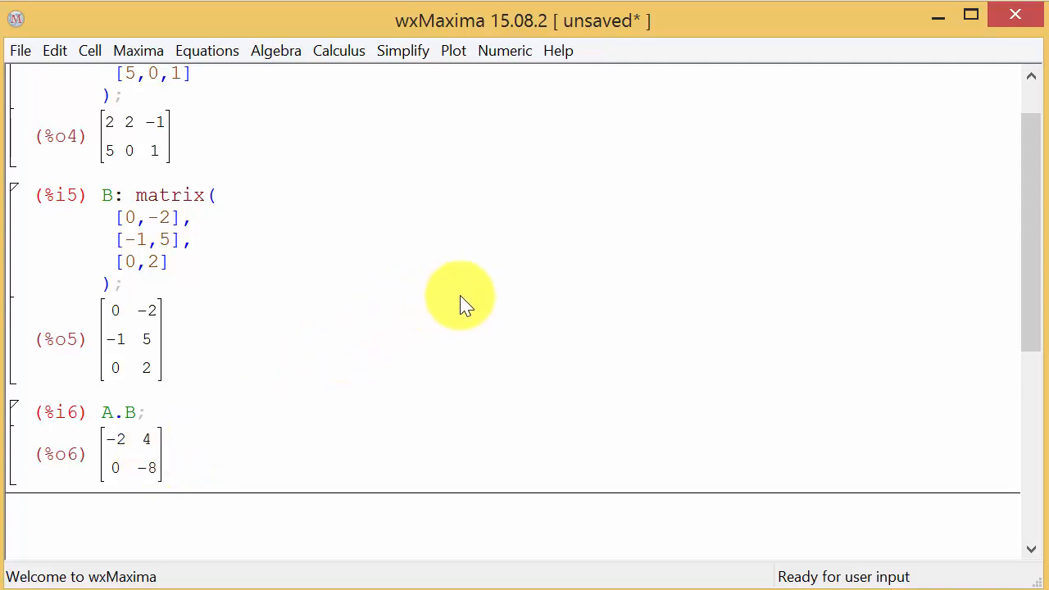
pyautogui.moveTo(501, 135)
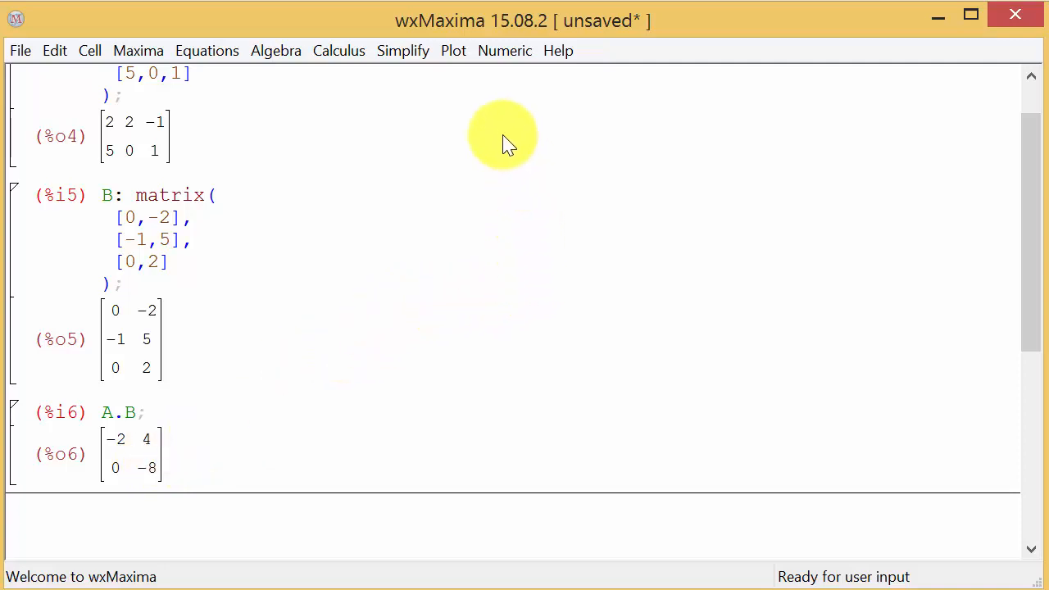
pyautogui.moveTo(449, 31)
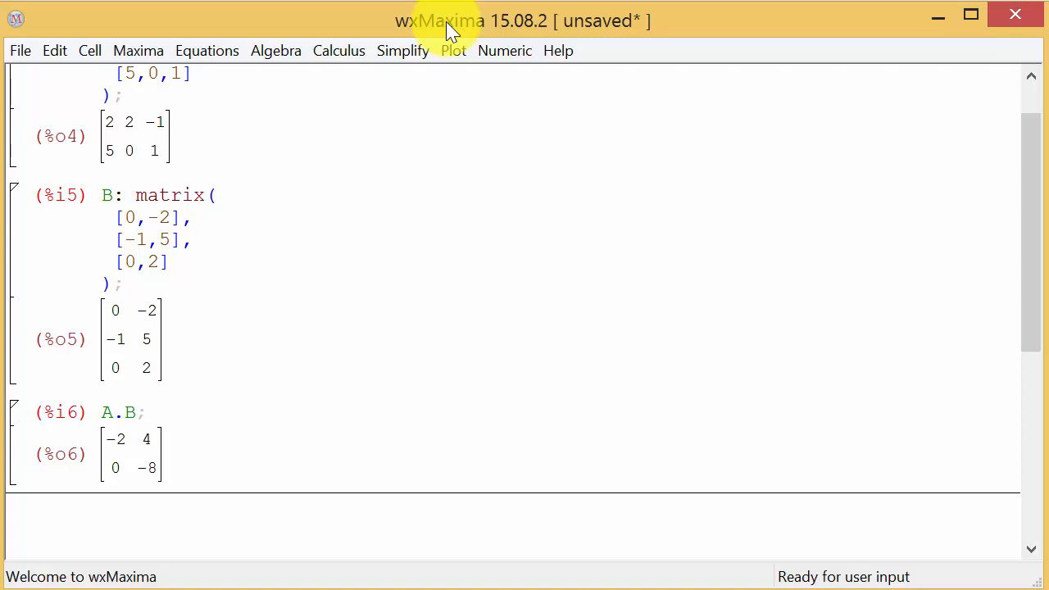
pyautogui.moveTo(581, 28)
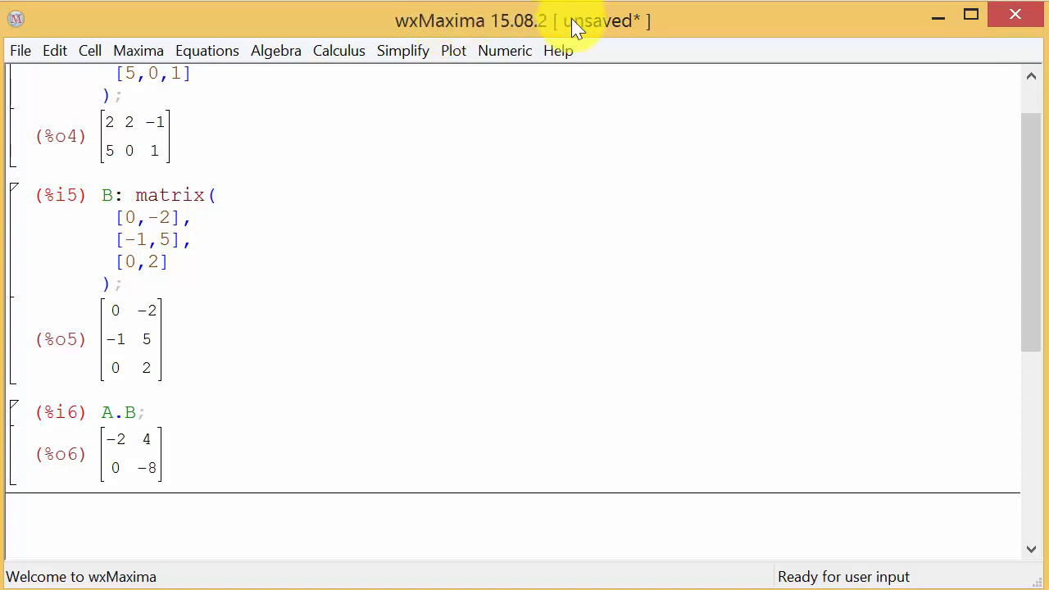